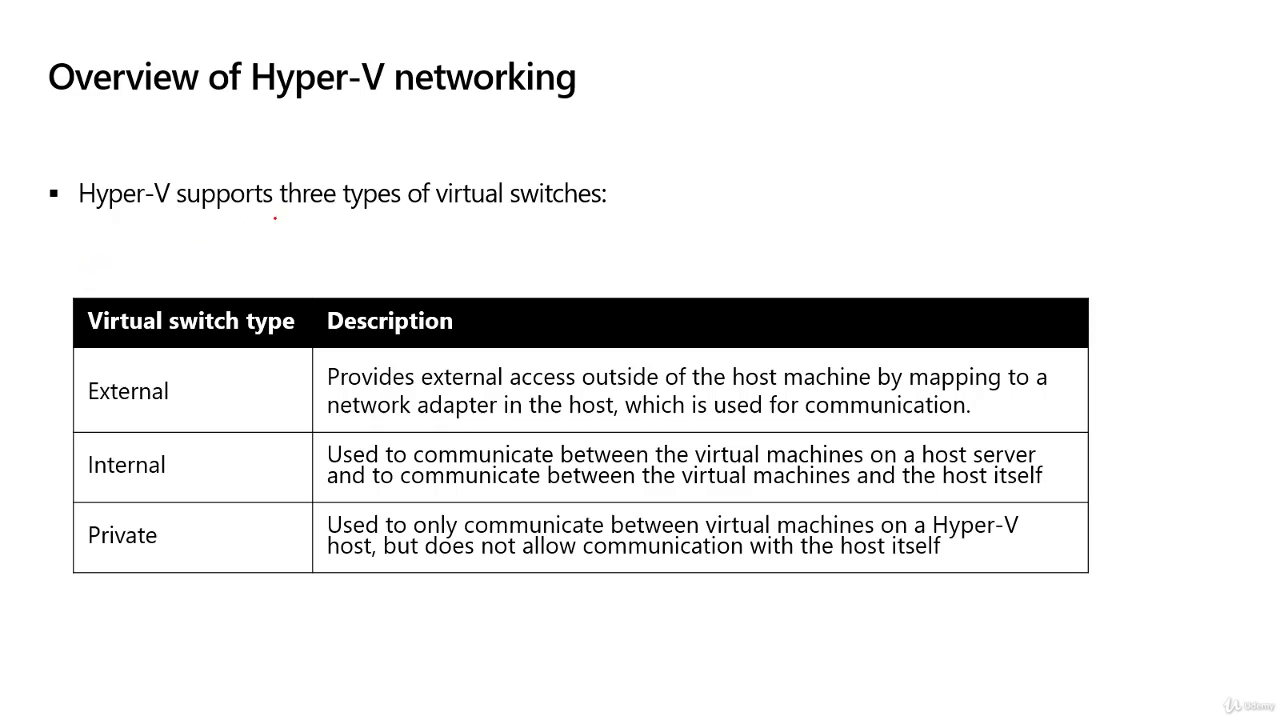
Underline 'three types of virtual switches' in red ink and tick External
left_click_drag(295, 205, 507, 205)
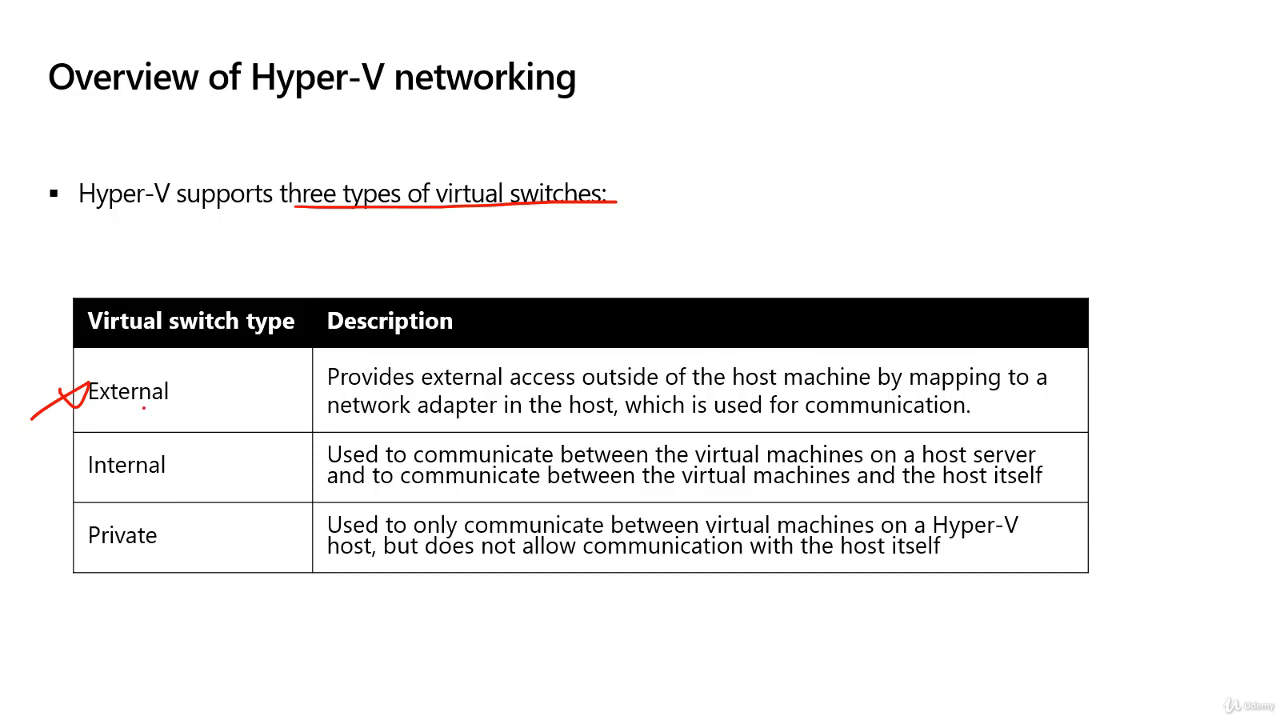
Ink 'network' beneath External and underline 'external access outside of the host machine'
left_click_drag(110, 420, 140, 420)
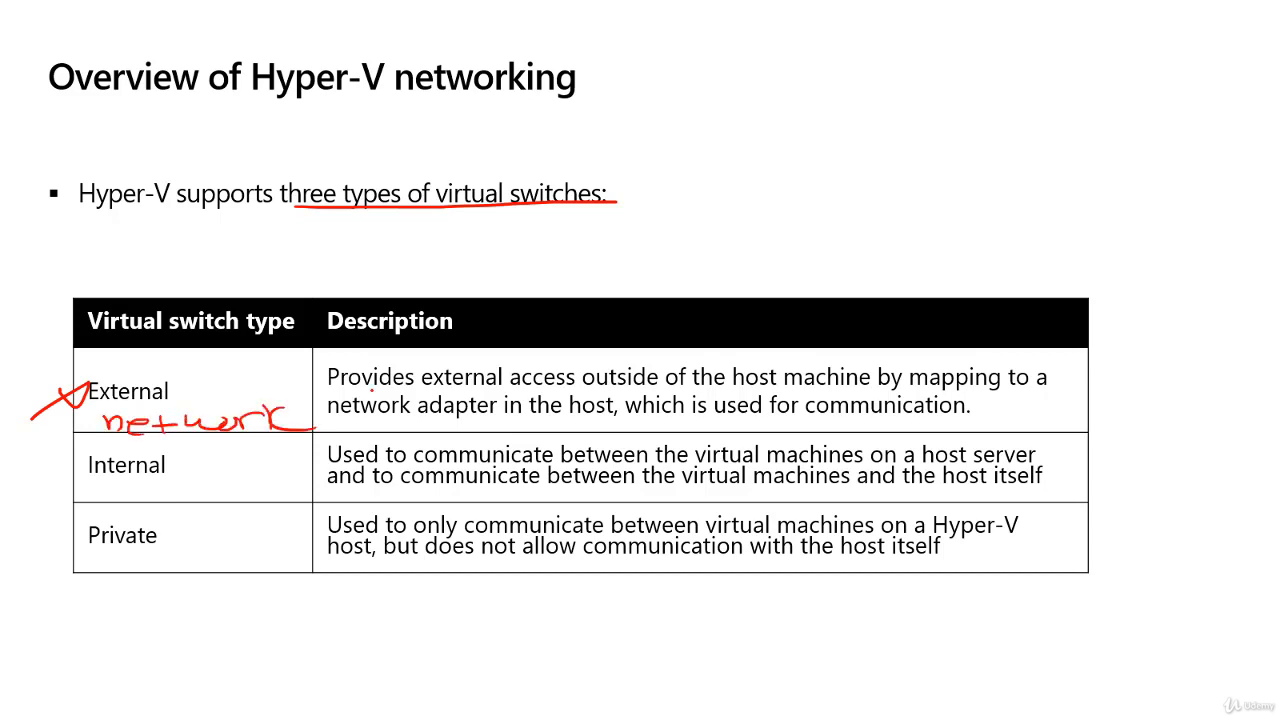
left_click_drag(435, 392, 475, 392)
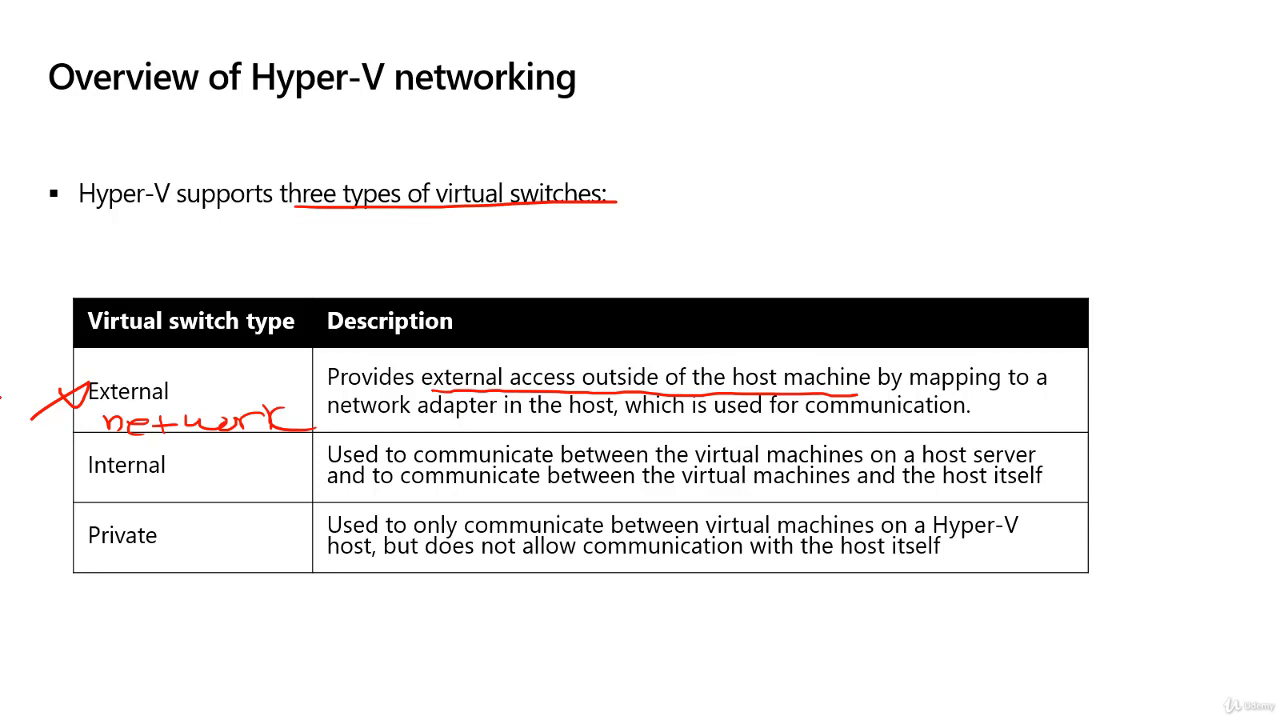
Mark Internal, underline 'between the virtual machines and the host itself', and sketch Host and VM
left_click_drag(50, 465, 75, 465)
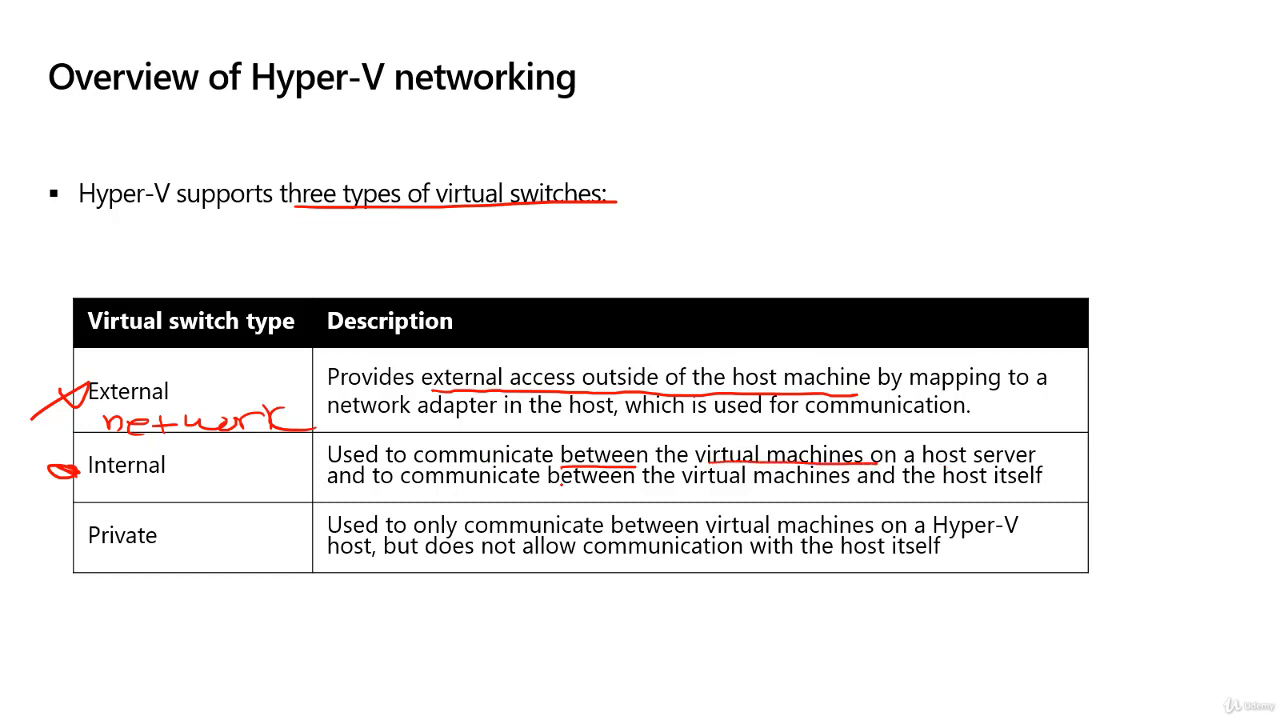
left_click_drag(330, 486, 375, 486)
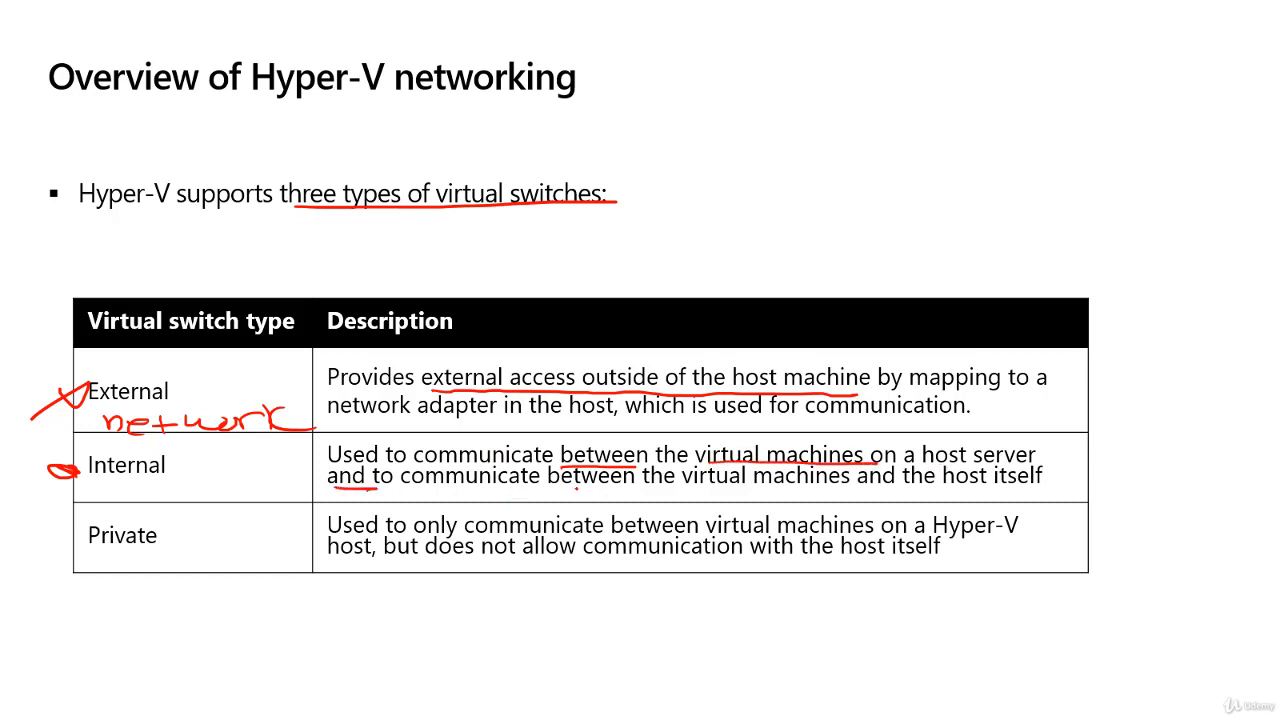
left_click_drag(560, 490, 1025, 490)
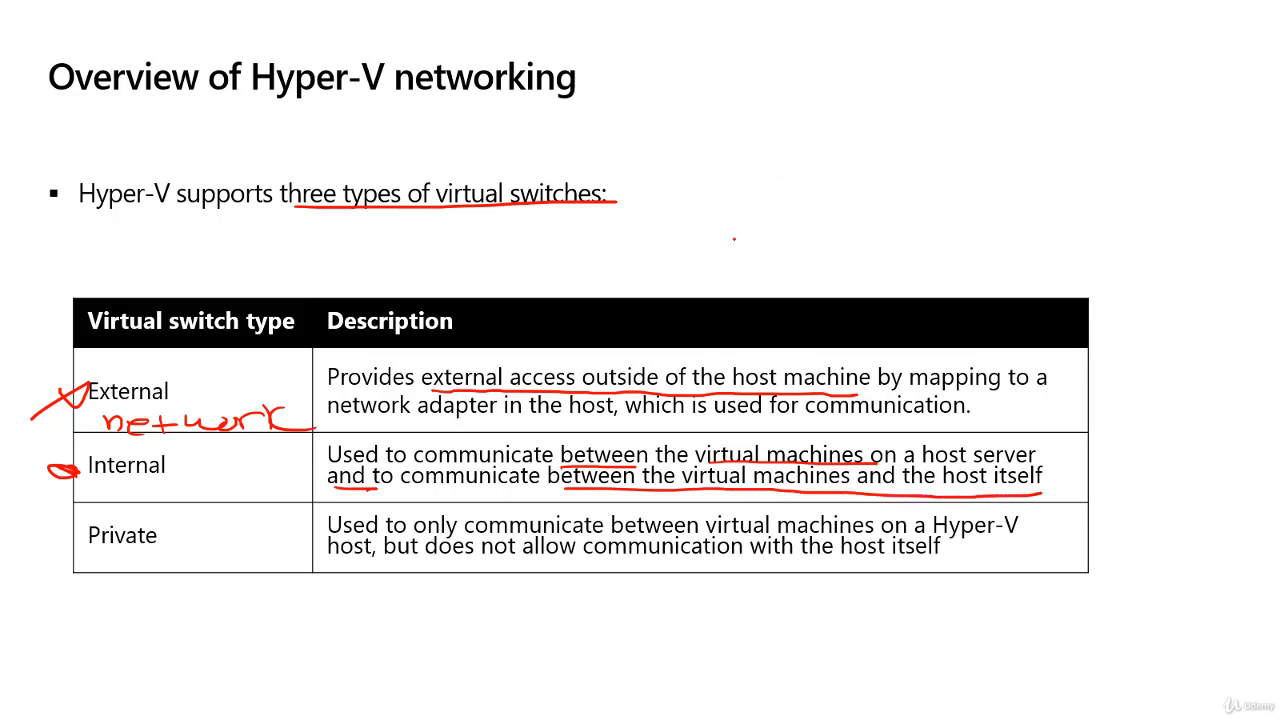
left_click_drag(690, 160, 780, 205)
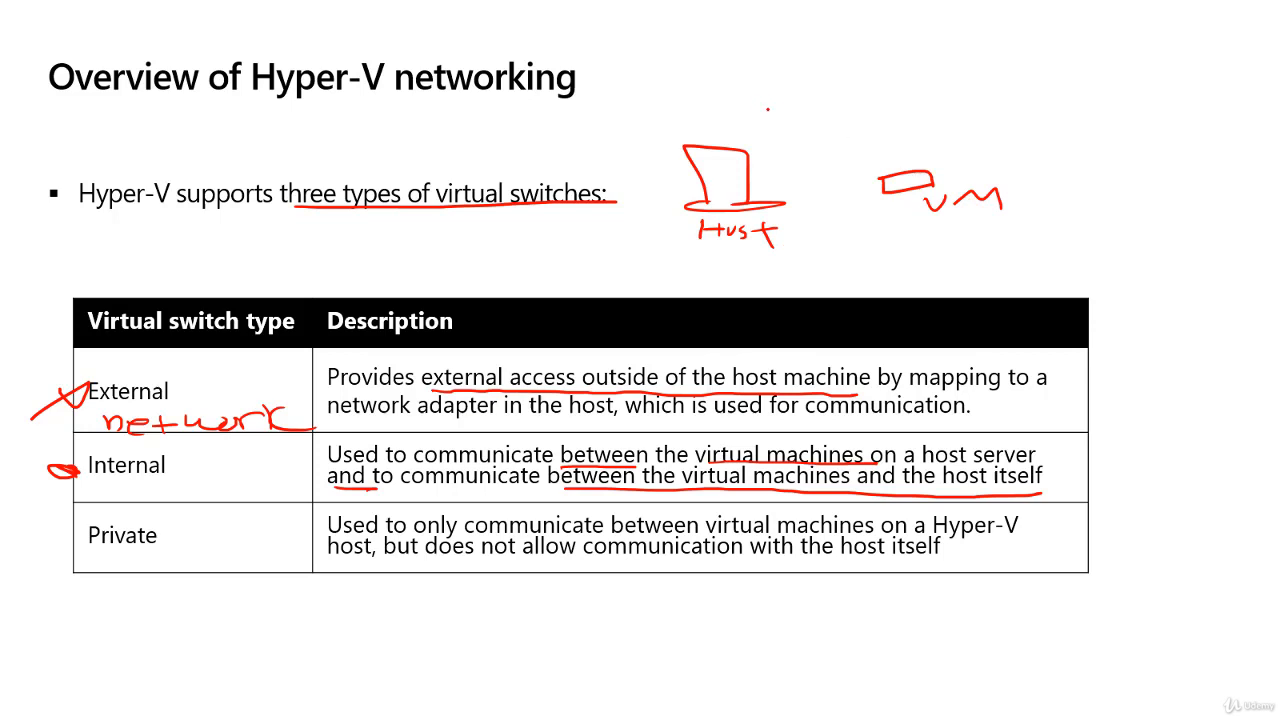
Ink an 'Internal' label, a switch beside Host, and a second VM box
left_click_drag(775, 120, 935, 120)
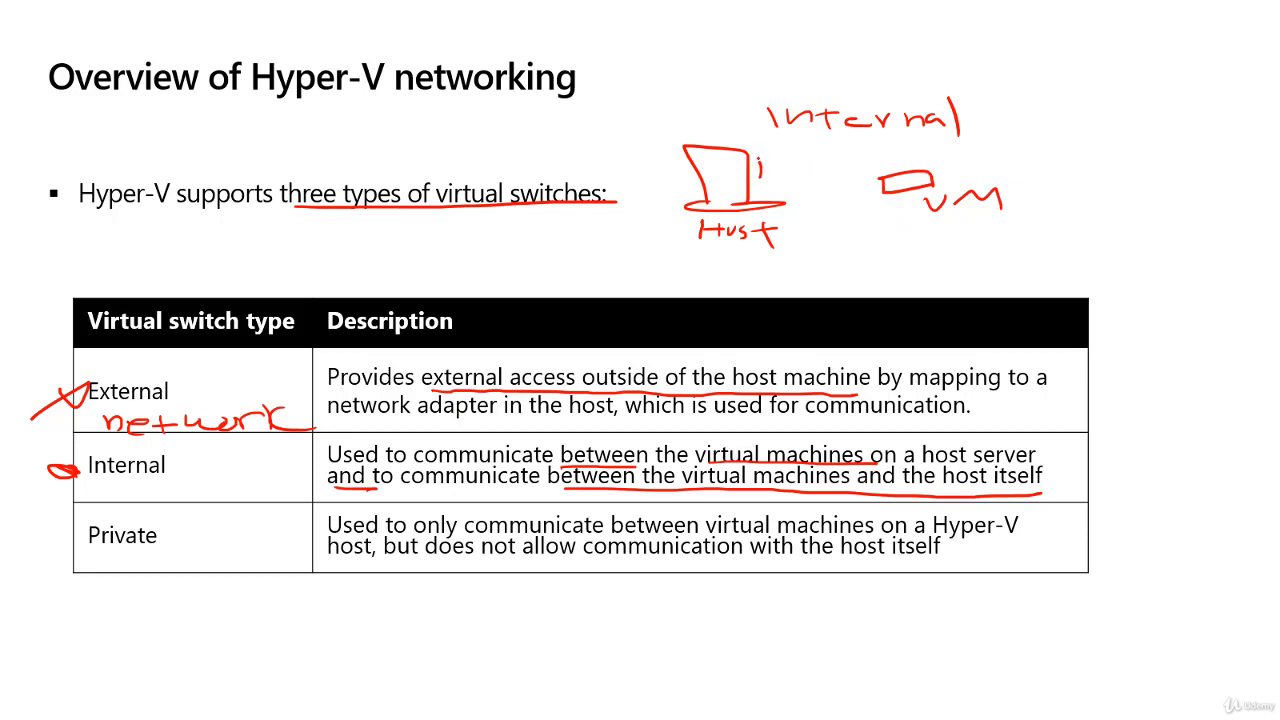
left_click_drag(760, 170, 790, 200)
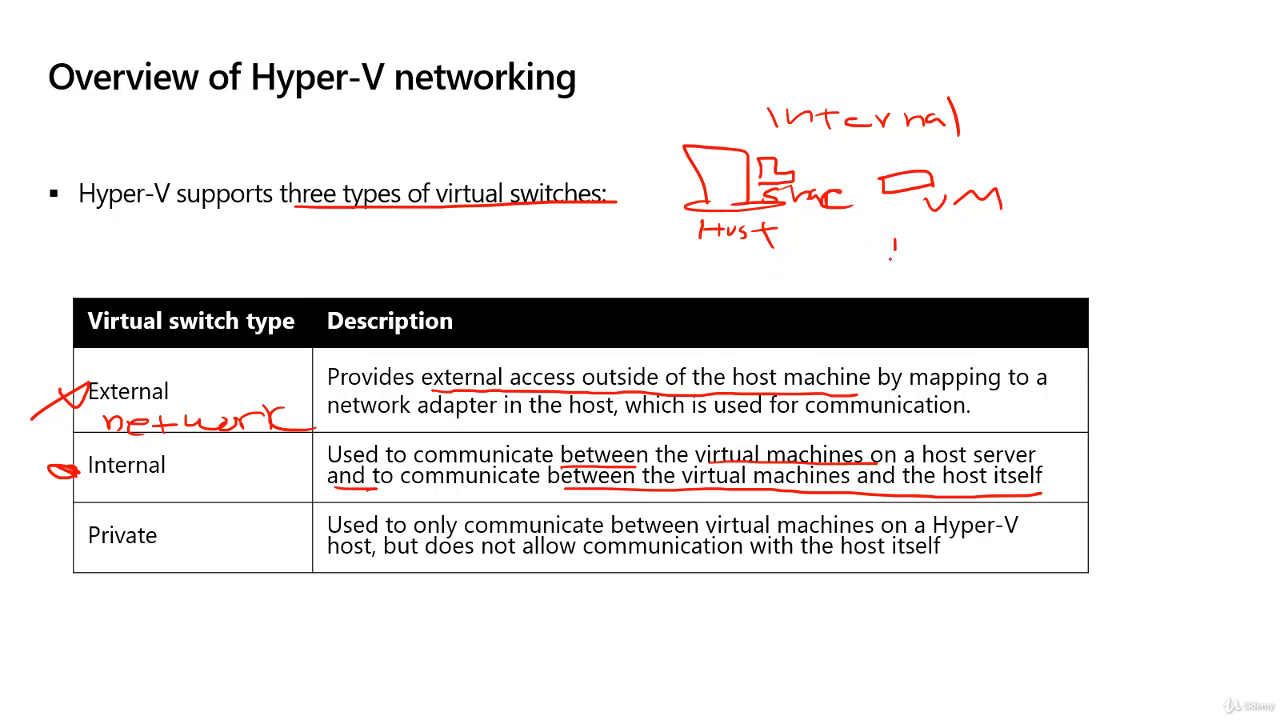
left_click_drag(880, 235, 1020, 265)
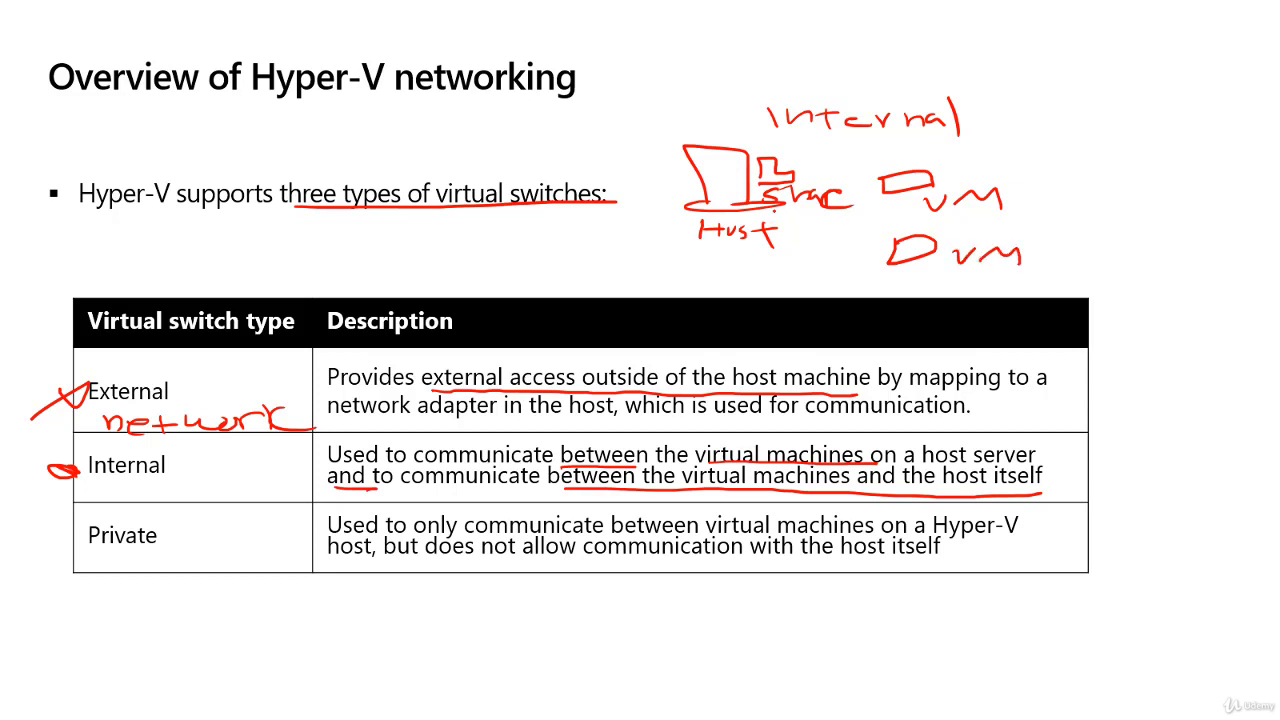